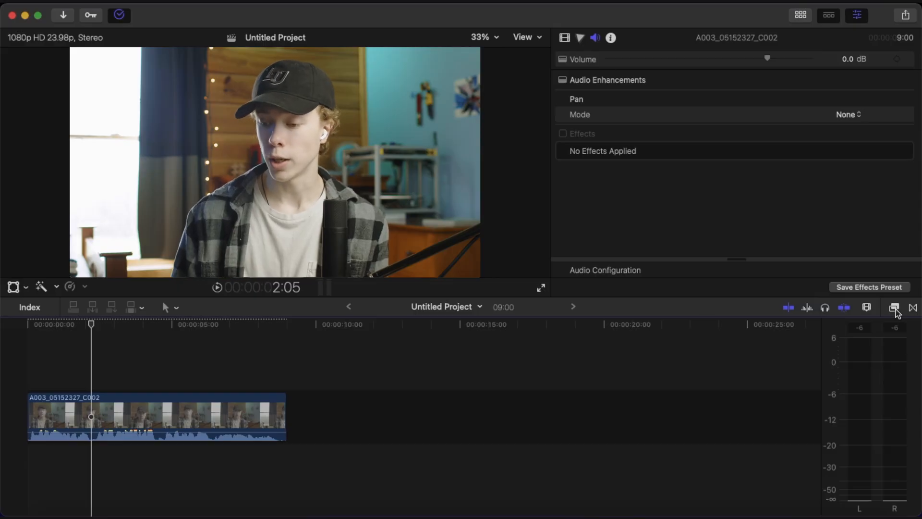
# Step: Show the accusonus audio effects, including the ERA 5 plugins, in the Effects browser
pyautogui.click(894, 306)
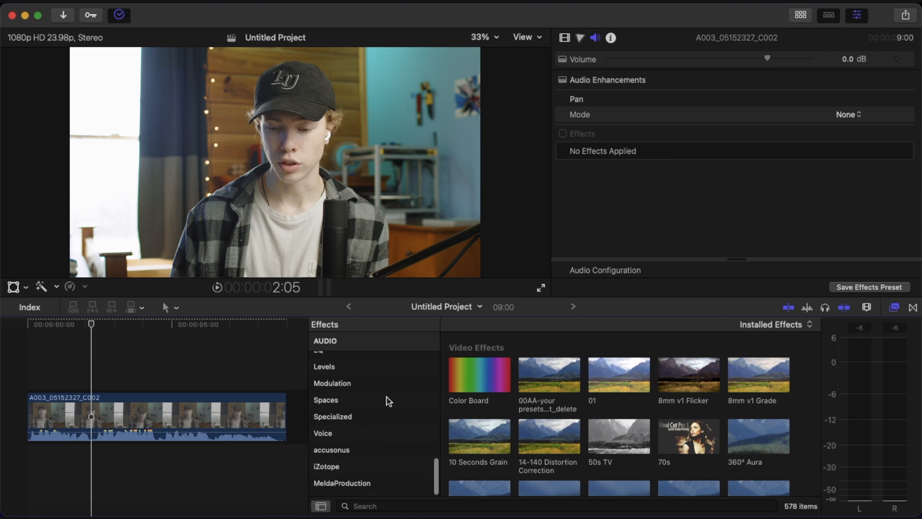
pyautogui.click(331, 453)
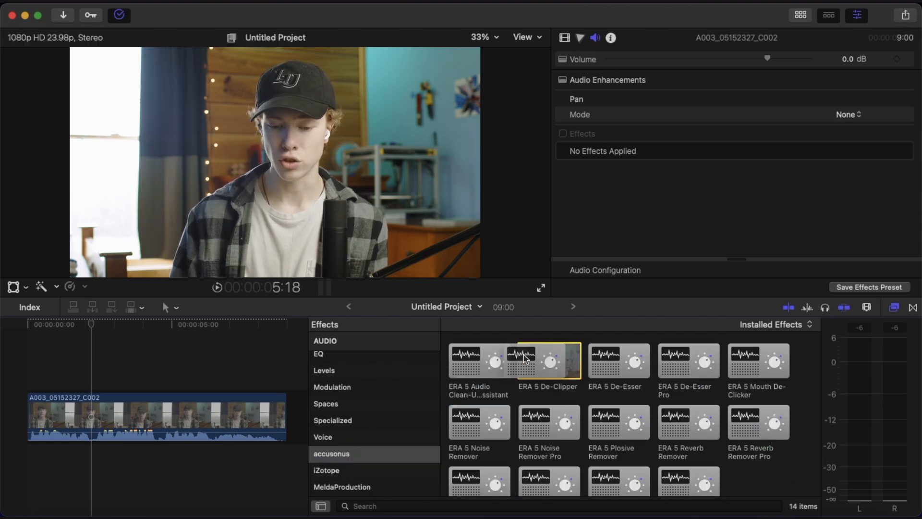
# Step: Apply ERA 5 De-Clipper to the dialogue clip and open its plugin window
pyautogui.doubleClick(547, 361)
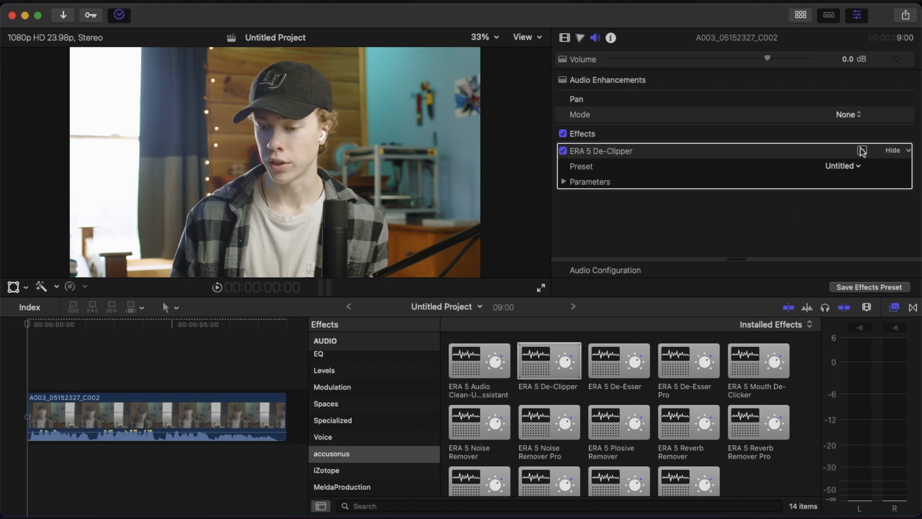
pyautogui.click(861, 150)
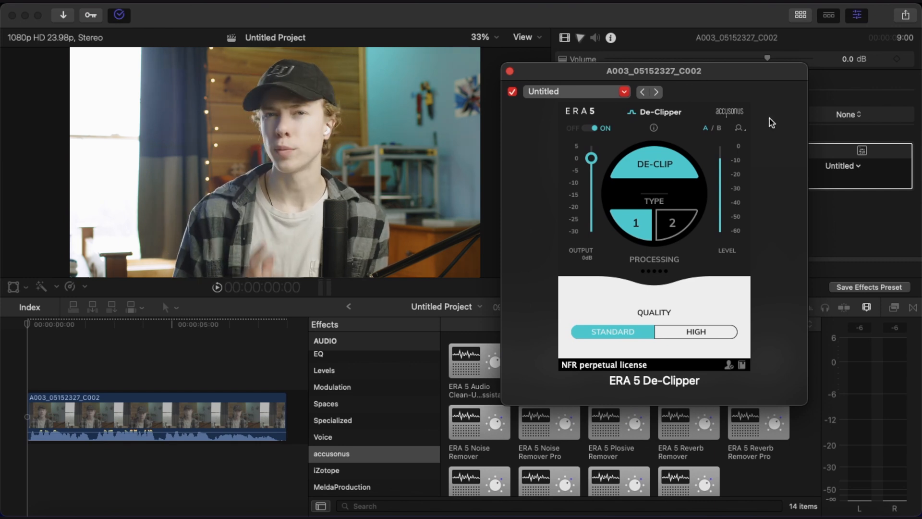
pyautogui.moveTo(652, 128)
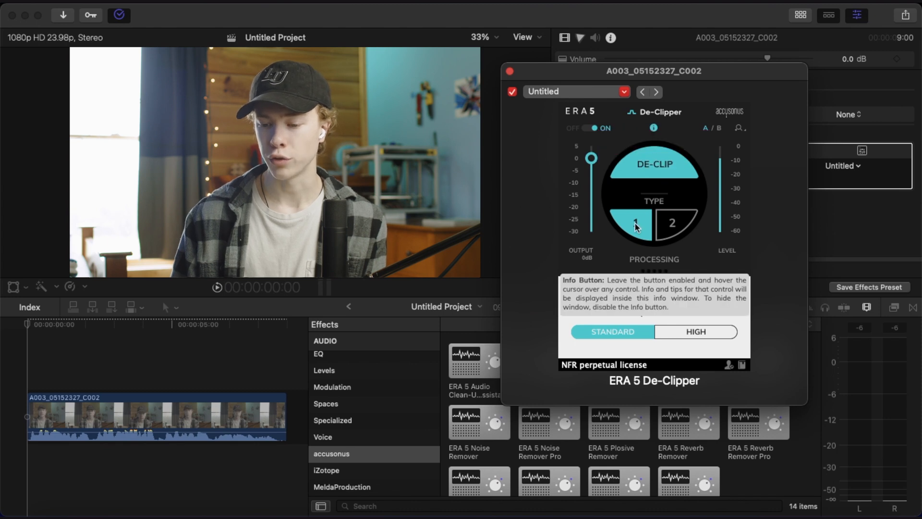
# Step: Set the De-Clipper to Type 1 with HIGH quality
pyautogui.click(637, 225)
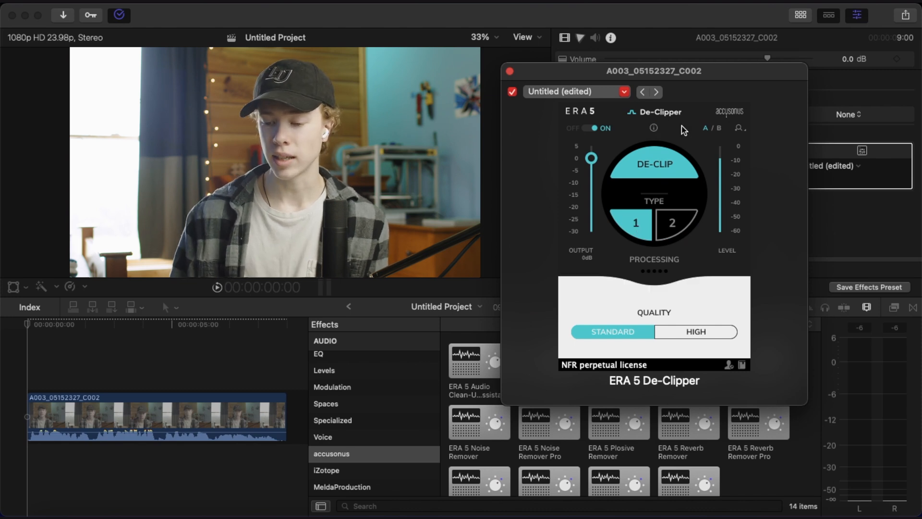
pyautogui.moveTo(696, 331)
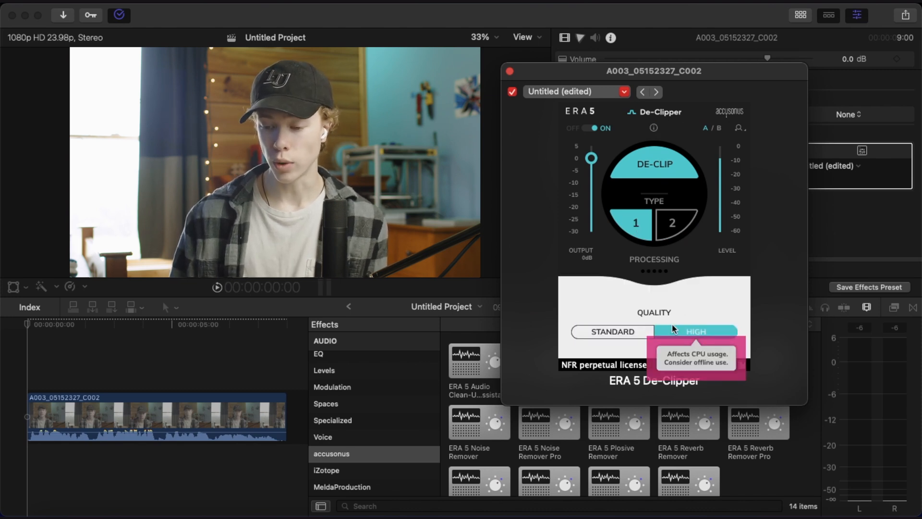
pyautogui.click(510, 71)
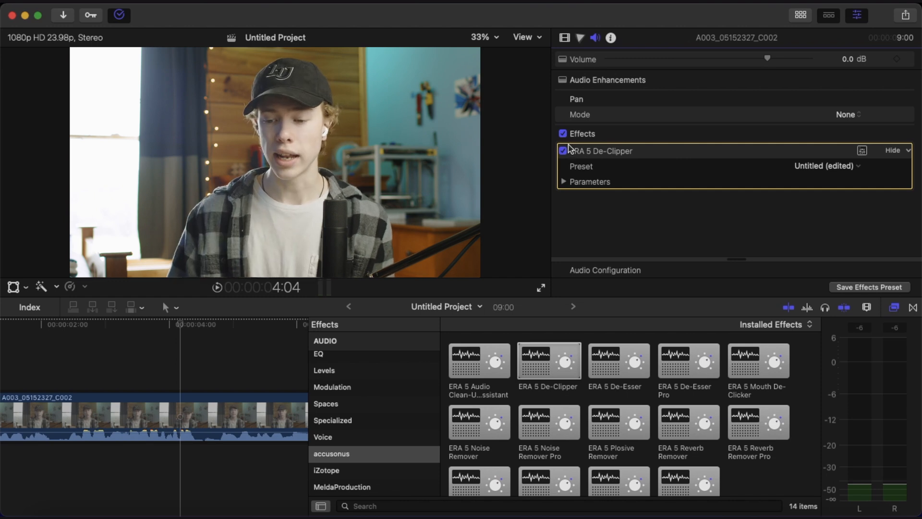
# Step: Uncheck ERA 5 De-Clipper in the Audio Inspector to hear the clip without it
pyautogui.click(563, 150)
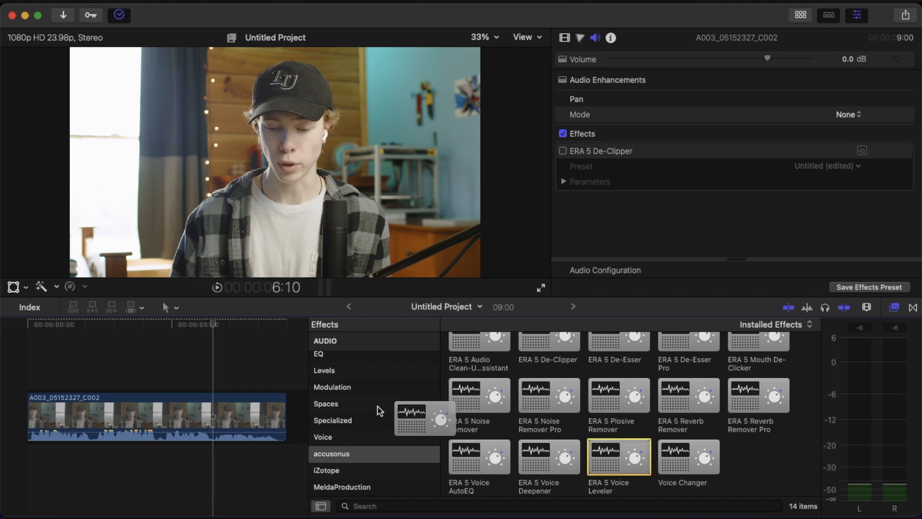
# Step: Apply ERA 5 Voice Leveler to the clip from the Effects browser
pyautogui.doubleClick(618, 457)
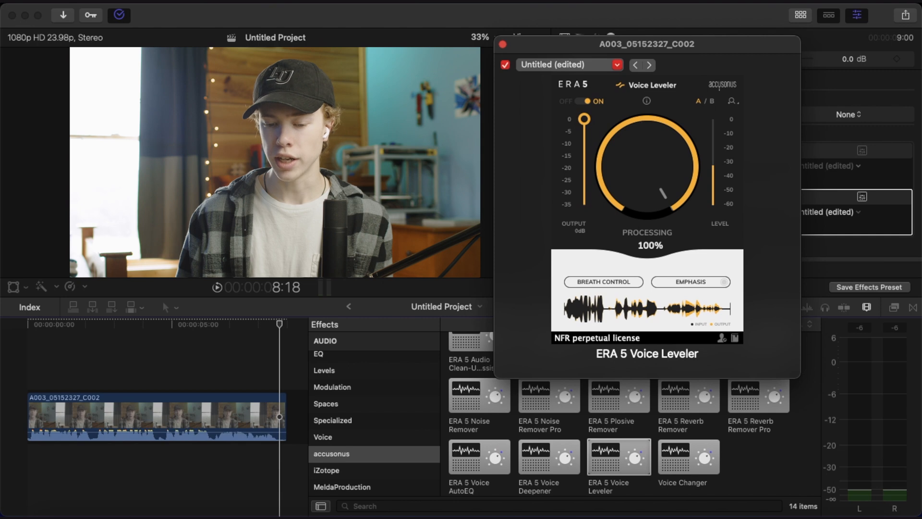
# Step: Lower the Voice Leveler Processing dial to 80%
pyautogui.click(212, 348)
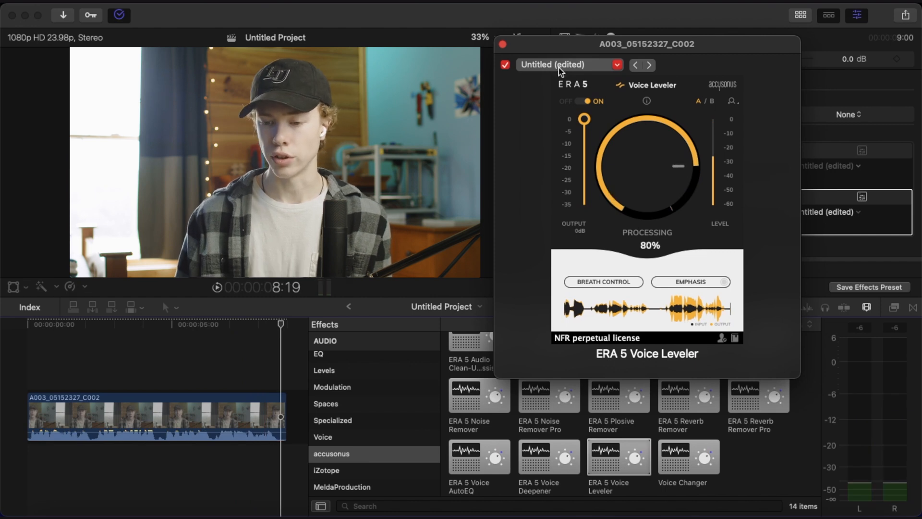
pyautogui.click(502, 44)
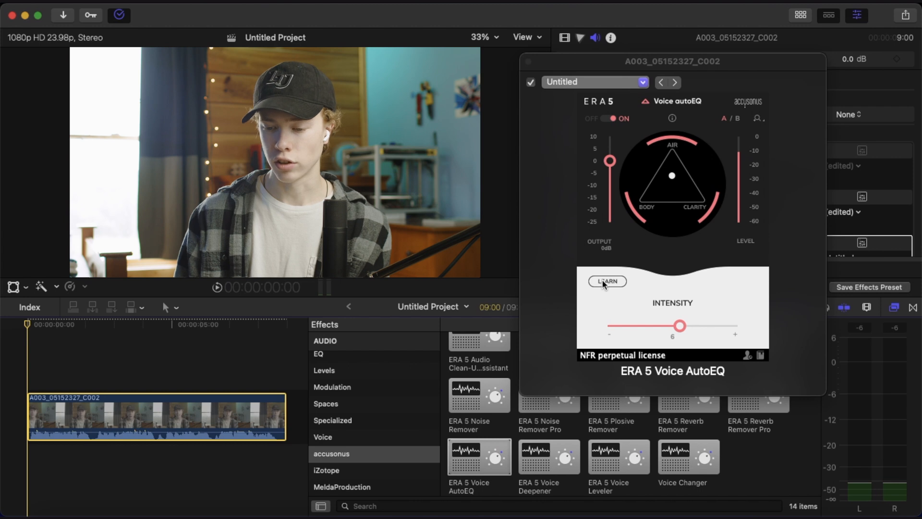
# Step: Start Voice AutoEQ learning the speaker's voice with LEARN during playback
pyautogui.click(608, 281)
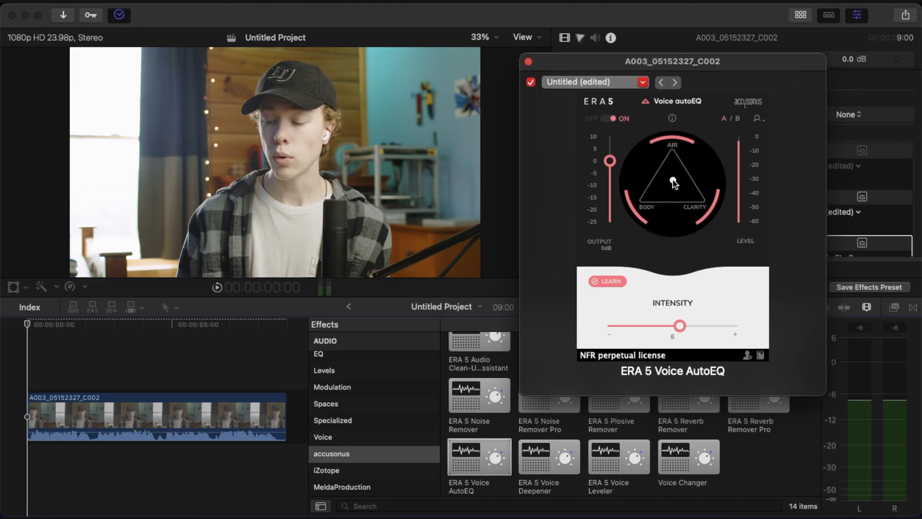
# Step: Shift the EQ puck toward clarity and set AutoEQ Intensity to 5.2
pyautogui.moveTo(673, 181); pyautogui.dragTo(648, 200)
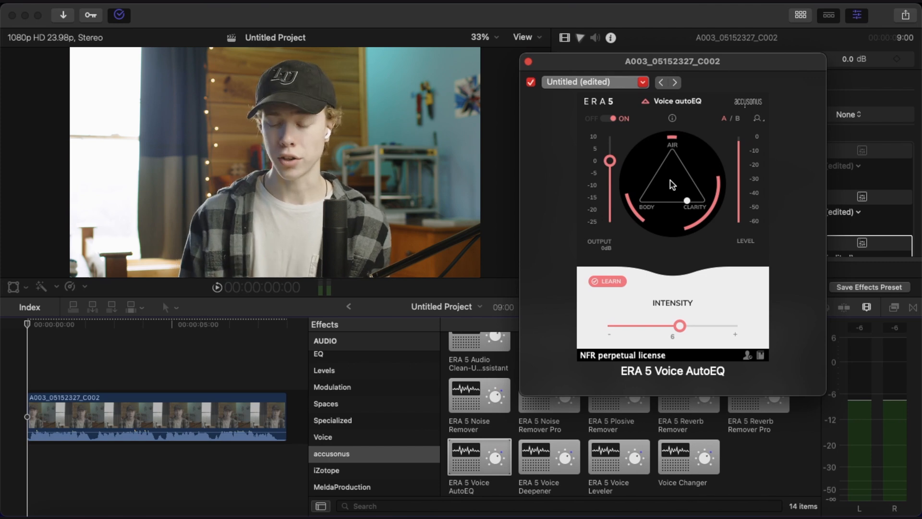
pyautogui.moveTo(681, 325); pyautogui.dragTo(669, 325)
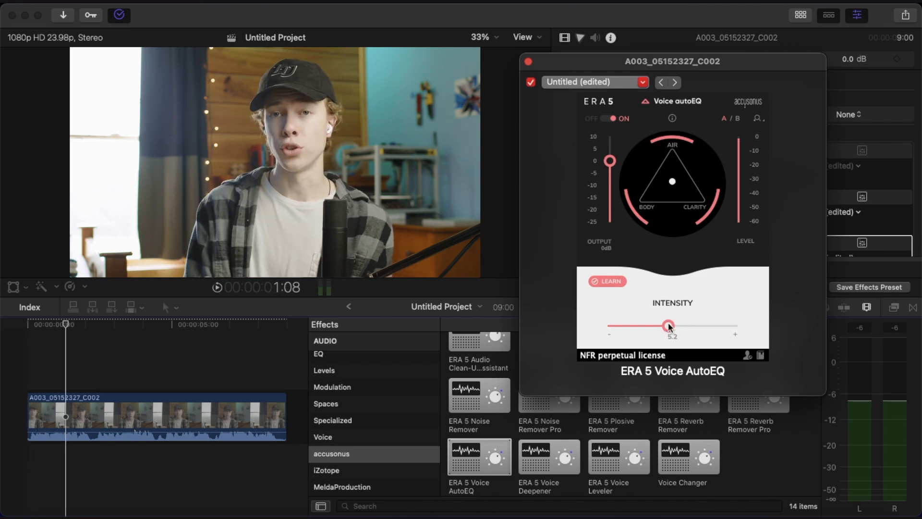